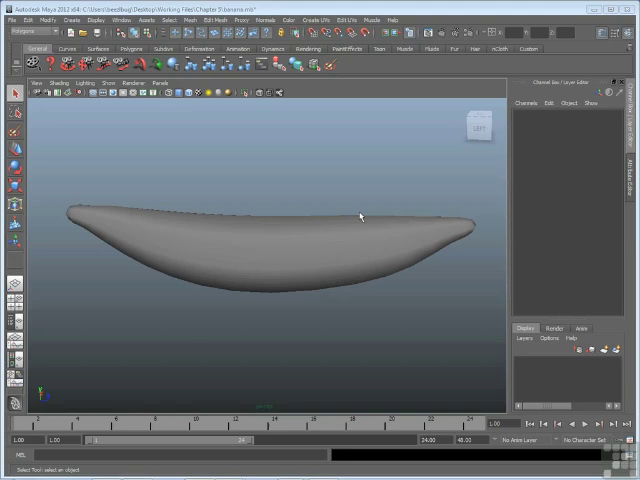
Select the banana and switch to face selection to delete its middle faces
{"action": "left_click", "coordinate": [280, 240]}
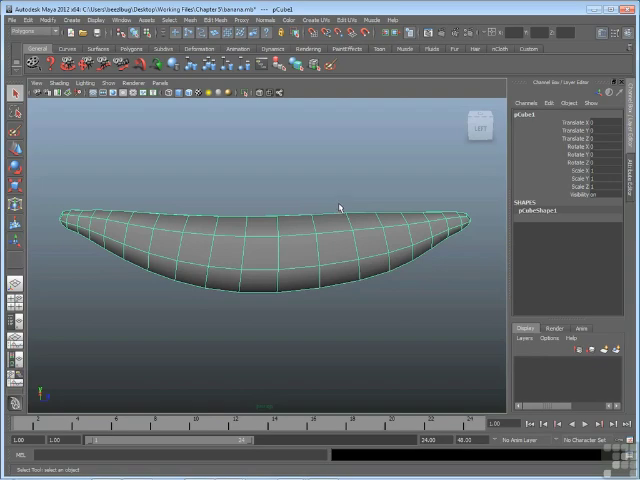
{"action": "right_click", "coordinate": [258, 236]}
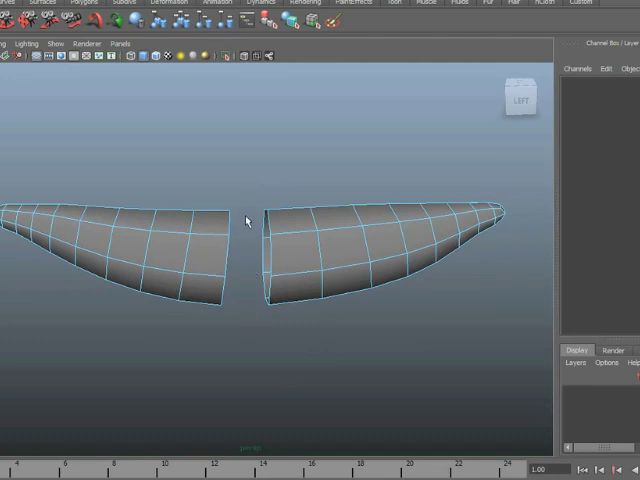
{"action": "mouse_move", "coordinate": [240, 322]}
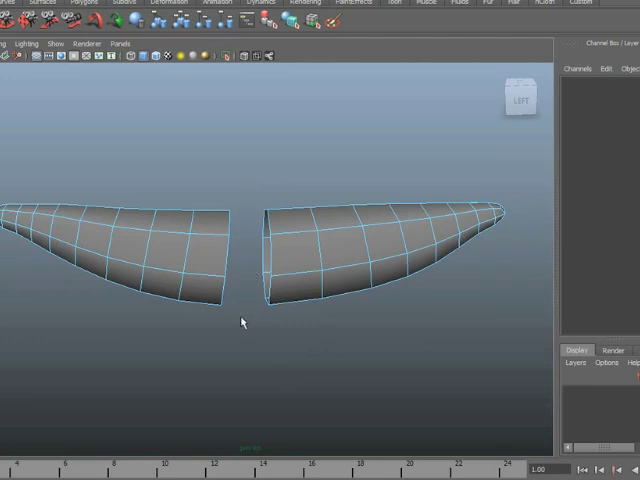
{"action": "mouse_move", "coordinate": [248, 218]}
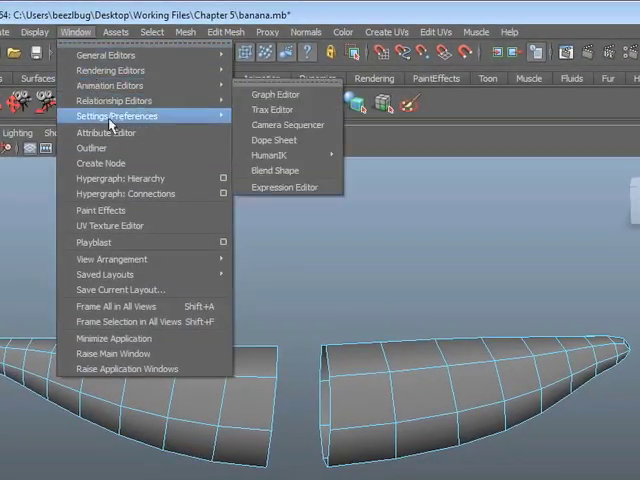
{"action": "left_click", "coordinate": [92, 148]}
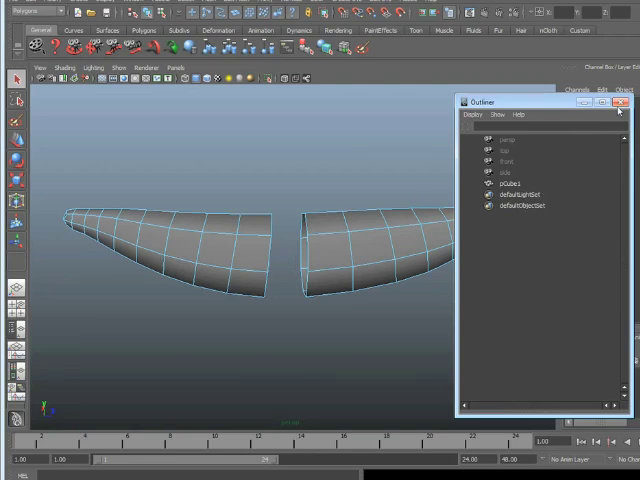
{"action": "left_click", "coordinate": [620, 100]}
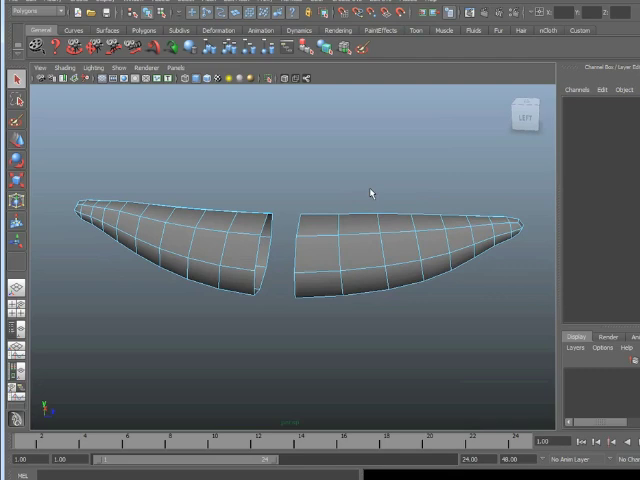
Run Mesh > Separate on the banana so each half becomes its own polygon object
{"action": "left_click", "coordinate": [430, 244]}
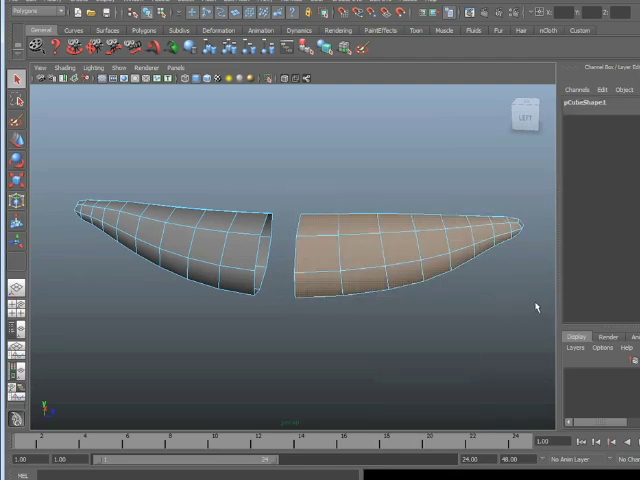
{"action": "left_click", "coordinate": [170, 32]}
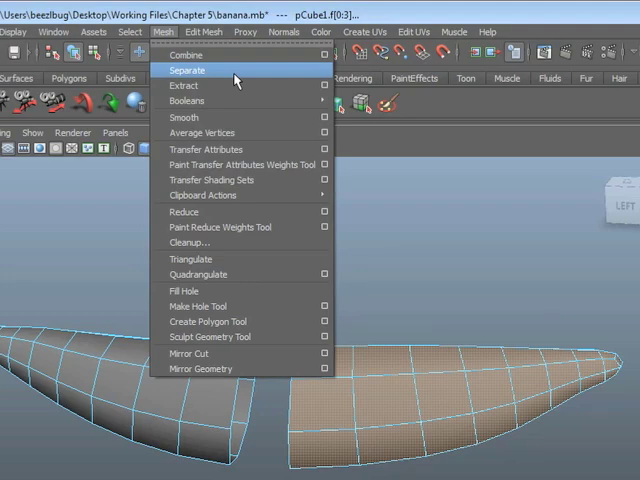
{"action": "left_click", "coordinate": [188, 70]}
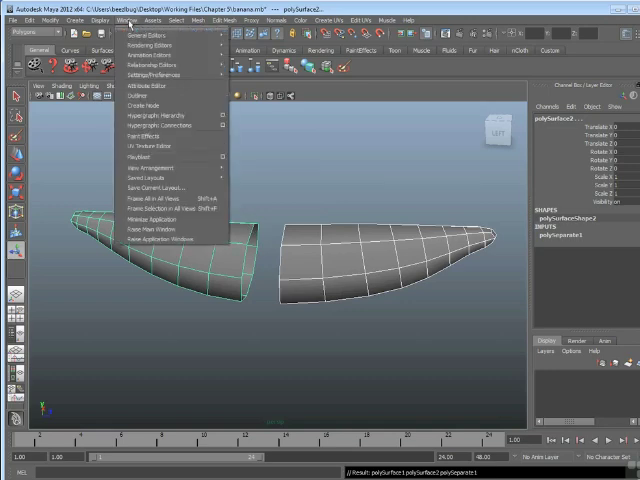
In the Outliner, expand pCube1 and select polySurface1 and polySurface2 in turn
{"action": "left_click", "coordinate": [140, 96]}
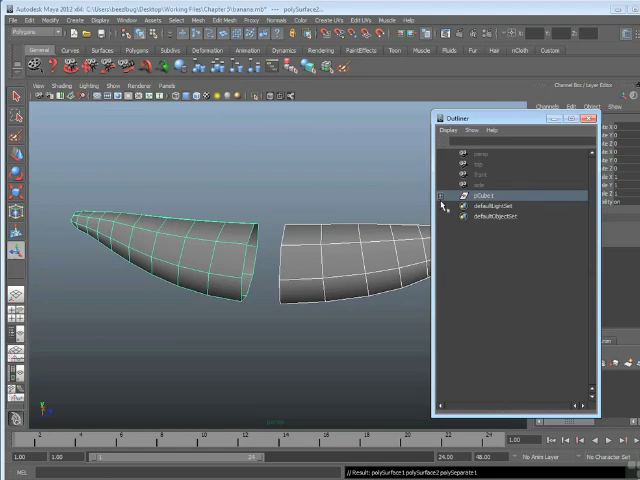
{"action": "left_click", "coordinate": [448, 192]}
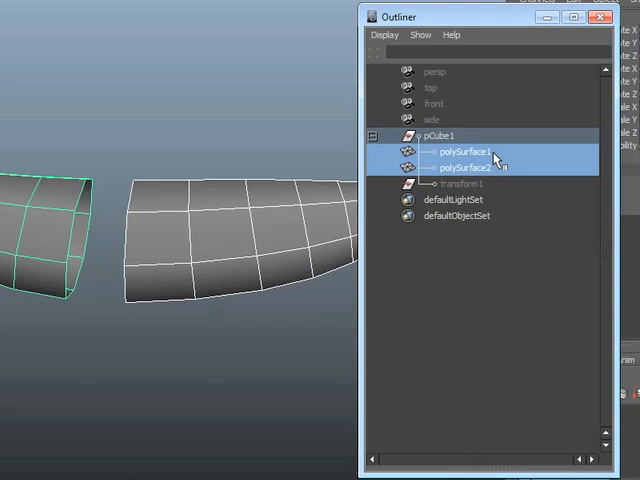
{"action": "left_click", "coordinate": [460, 152]}
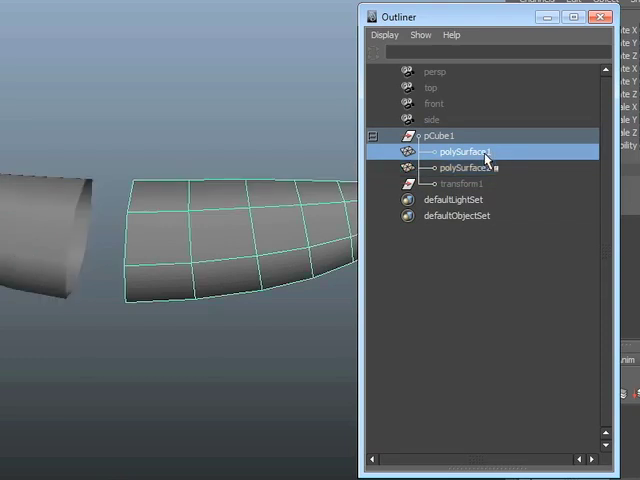
{"action": "left_click", "coordinate": [470, 168]}
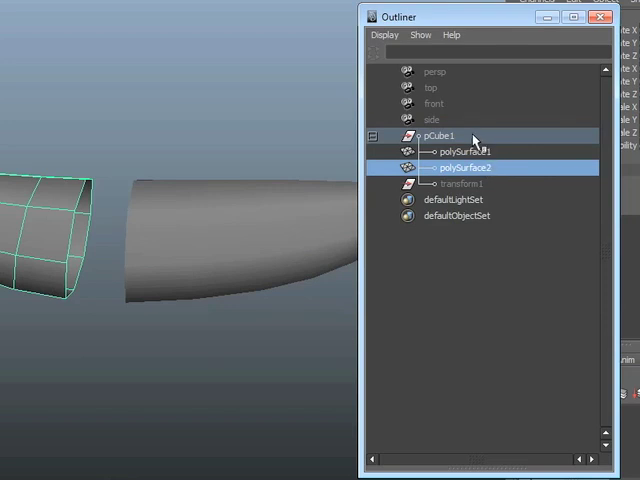
{"action": "mouse_move", "coordinate": [490, 170]}
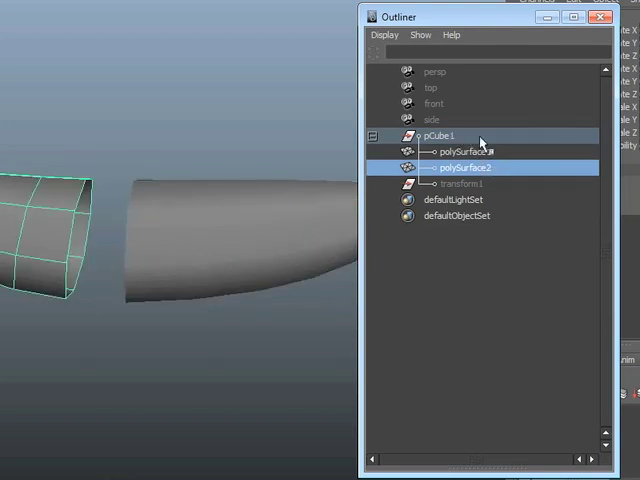
Show Hypergraph: Hierarchy with polySurface1 and polySurface2 under pCube1 and select each half
{"action": "left_click", "coordinate": [194, 32]}
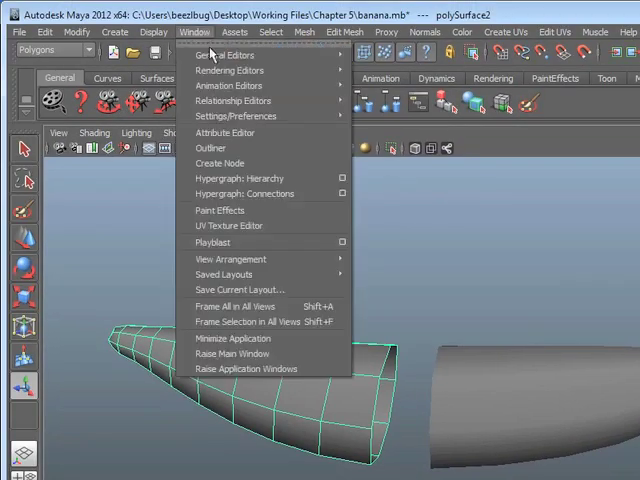
{"action": "left_click", "coordinate": [236, 178]}
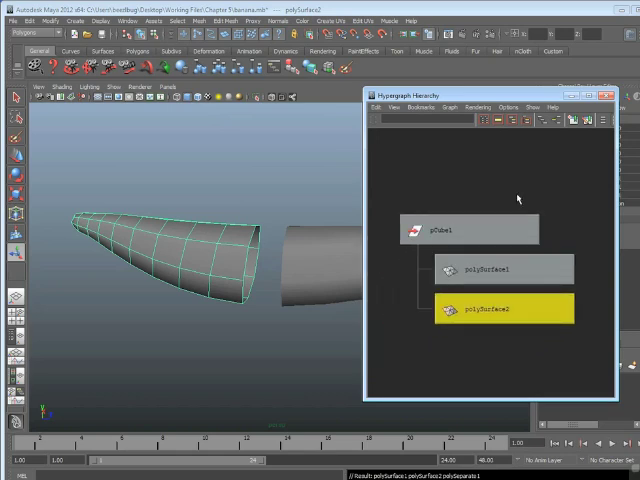
{"action": "left_click", "coordinate": [504, 268]}
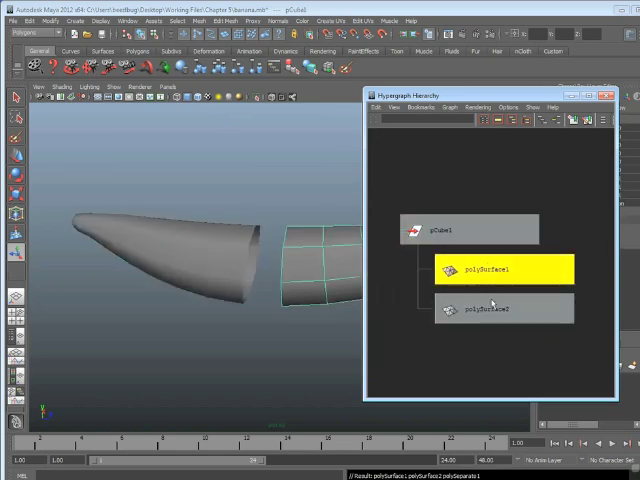
{"action": "left_click", "coordinate": [504, 308]}
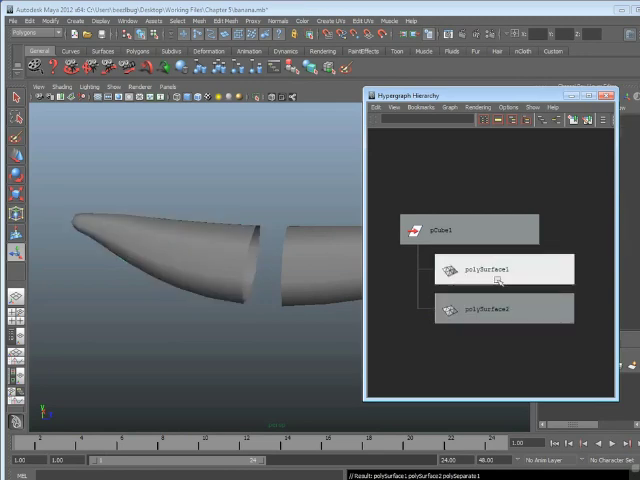
{"action": "left_click", "coordinate": [504, 268]}
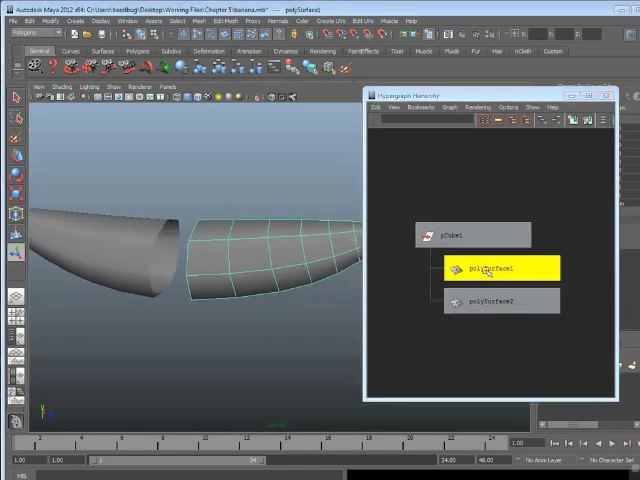
Unparent a half, ungroup pCube1 so both halves are top-level, and close the Hypergraph
{"action": "left_click", "coordinate": [24, 20]}
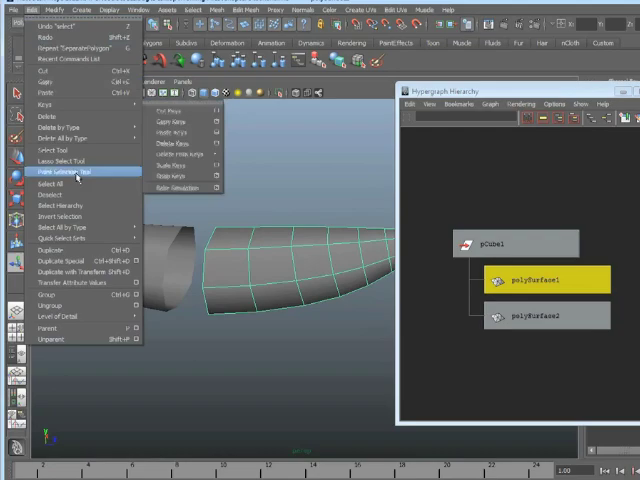
{"action": "mouse_move", "coordinate": [60, 340]}
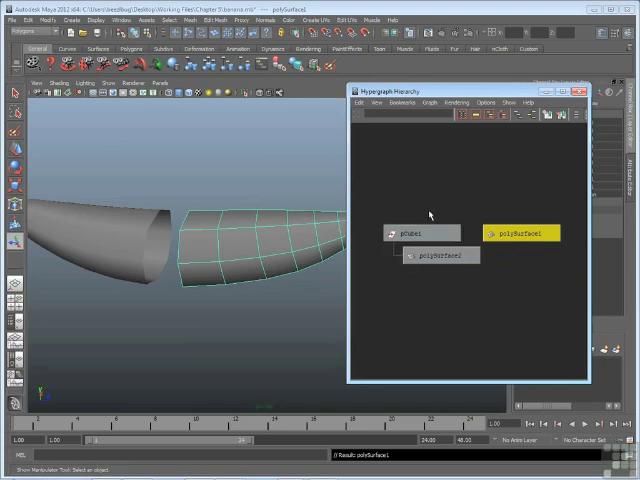
{"action": "left_click", "coordinate": [420, 232]}
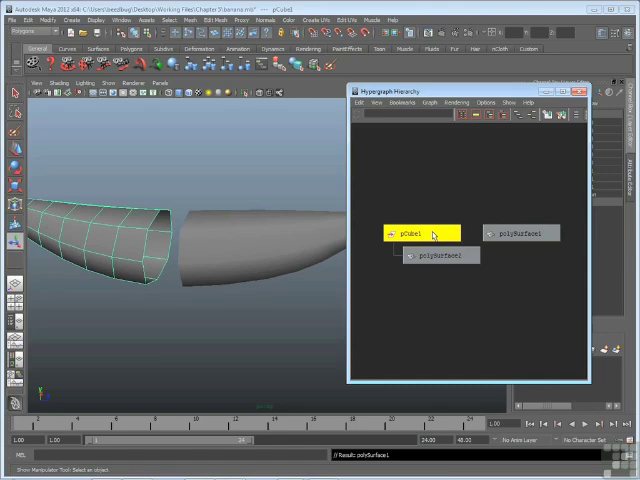
{"action": "left_click", "coordinate": [30, 18]}
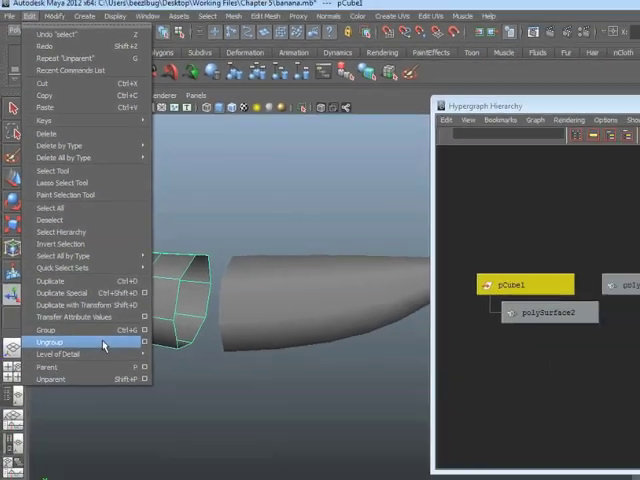
{"action": "left_click", "coordinate": [48, 342]}
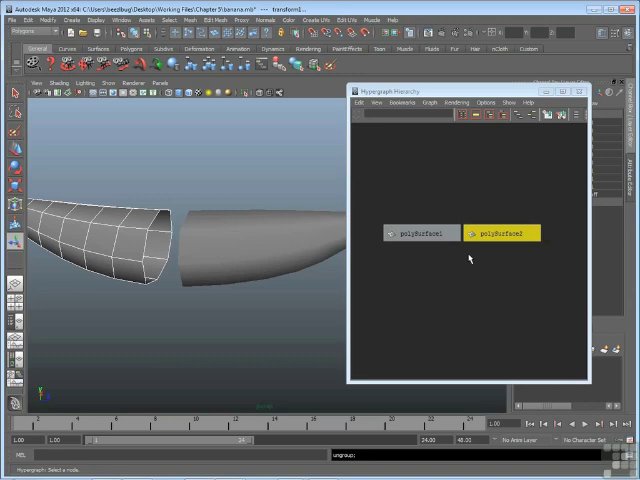
{"action": "left_click", "coordinate": [418, 232]}
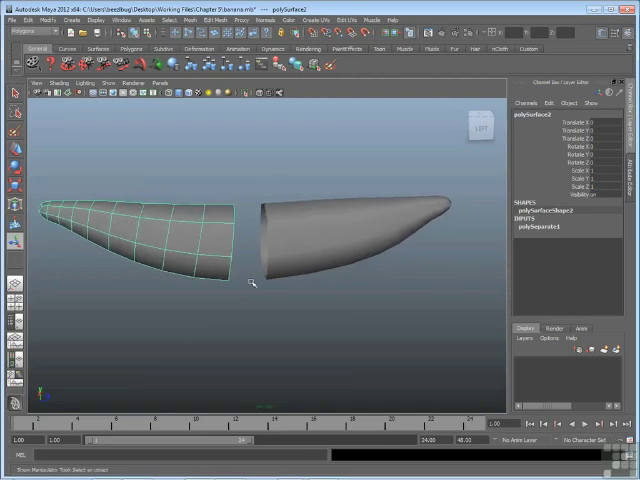
{"action": "mouse_move", "coordinate": [228, 222]}
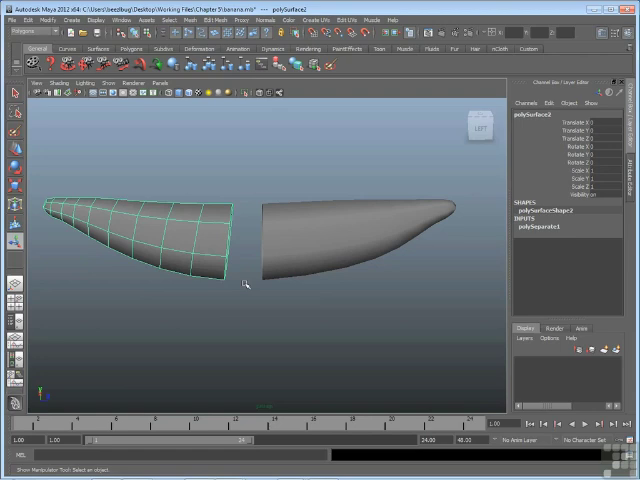
{"action": "mouse_move", "coordinate": [238, 262]}
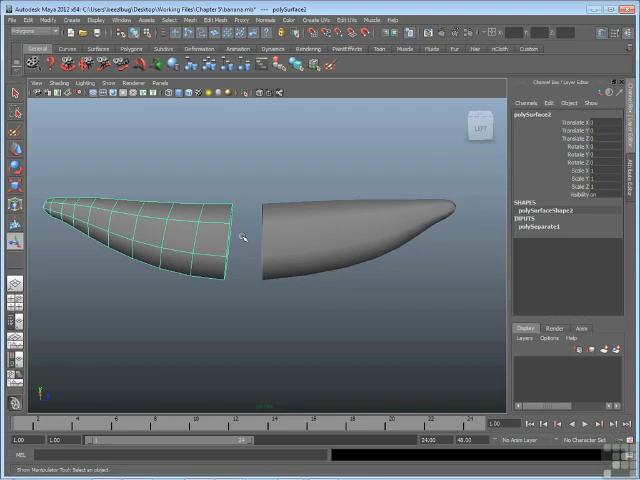
Load the whole-banana scene via File > Open Scene, choosing Don't Save for current changes
{"action": "left_click", "coordinate": [16, 20]}
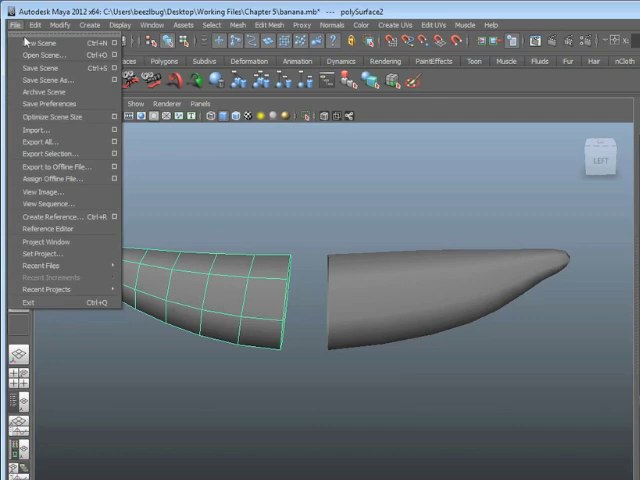
{"action": "left_click", "coordinate": [42, 54]}
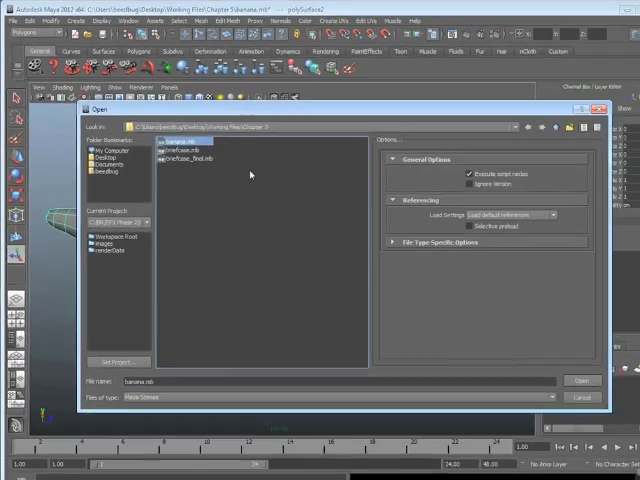
{"action": "left_click", "coordinate": [580, 380]}
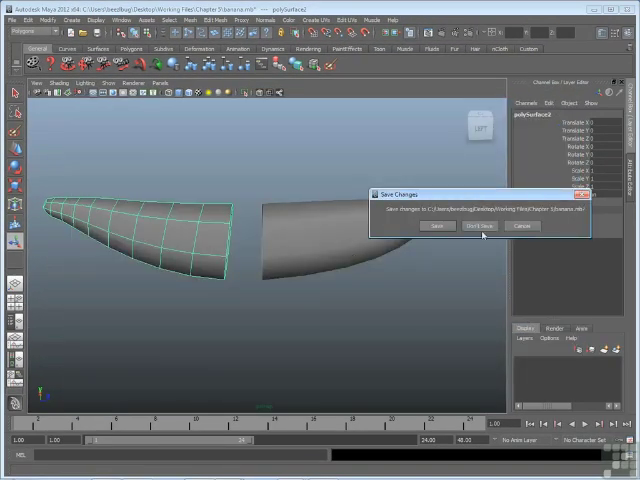
{"action": "left_click", "coordinate": [480, 224]}
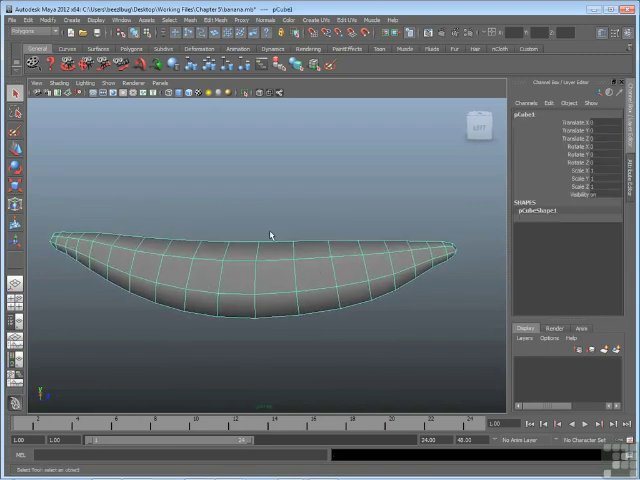
{"action": "mouse_move", "coordinate": [260, 204]}
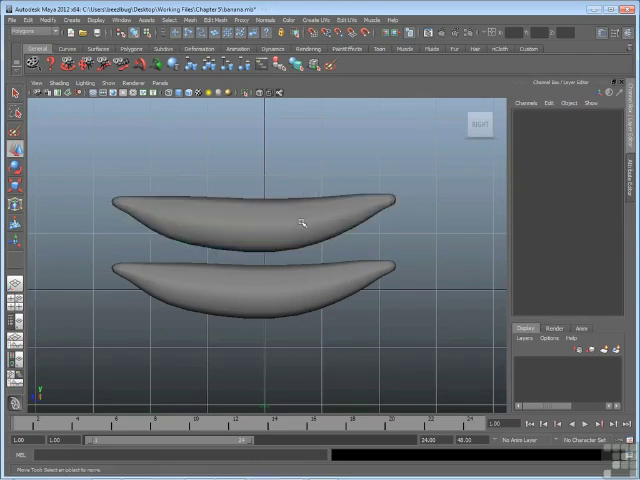
Select the upper of the two stacked banana copies
{"action": "left_click", "coordinate": [250, 216]}
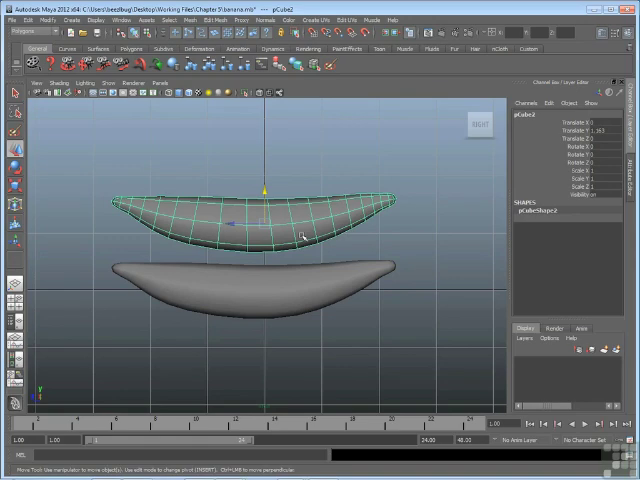
Bring up the viewport marking menu to reload the banana split into tip and body
{"action": "right_click", "coordinate": [296, 240]}
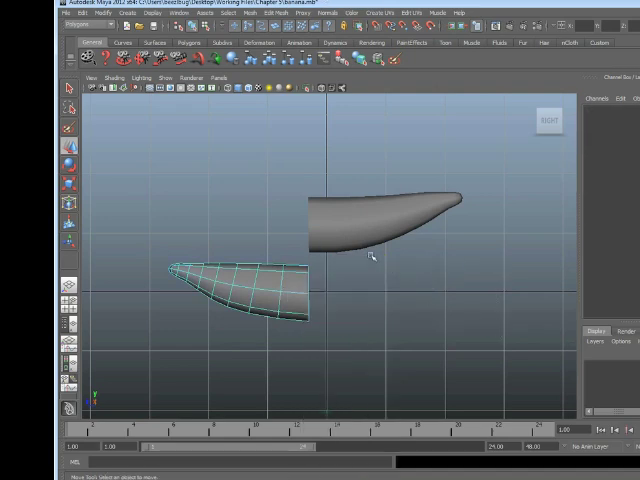
{"action": "mouse_move", "coordinate": [284, 232]}
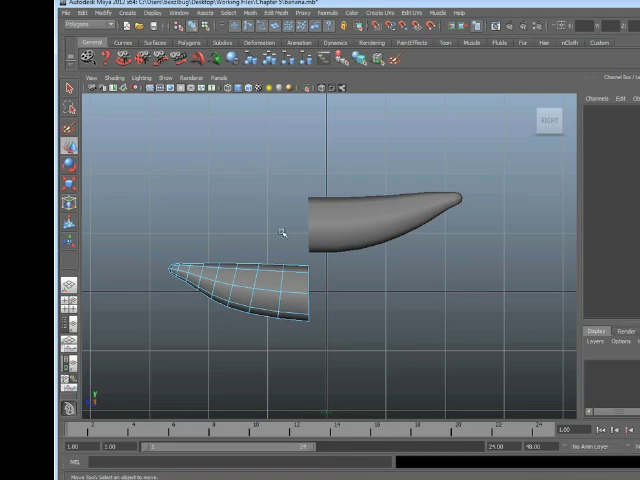
{"action": "mouse_move", "coordinate": [284, 232]}
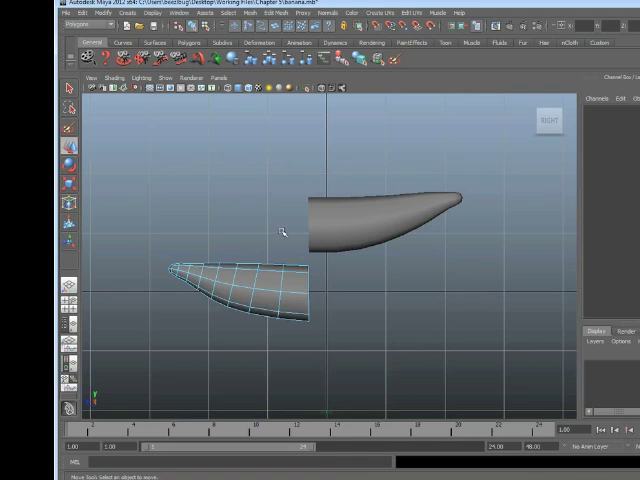
{"action": "mouse_move", "coordinate": [356, 304]}
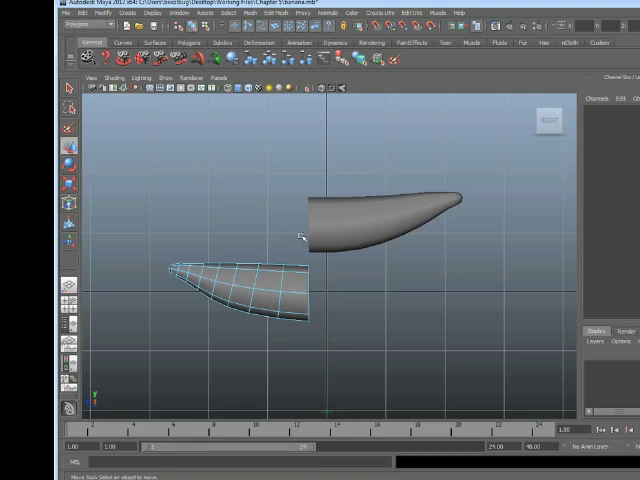
{"action": "mouse_move", "coordinate": [320, 212]}
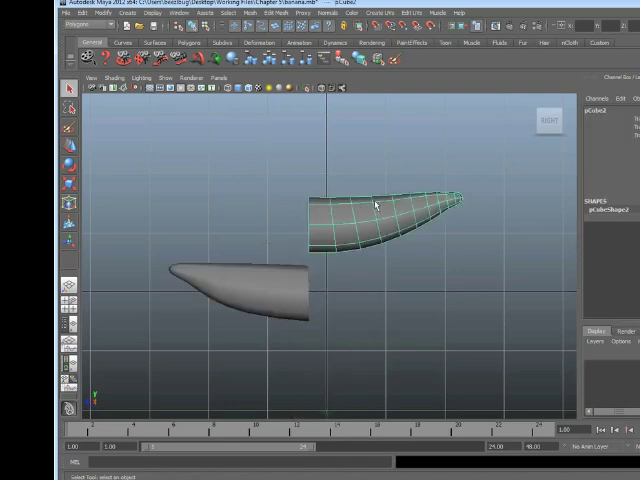
{"action": "mouse_move", "coordinate": [404, 324]}
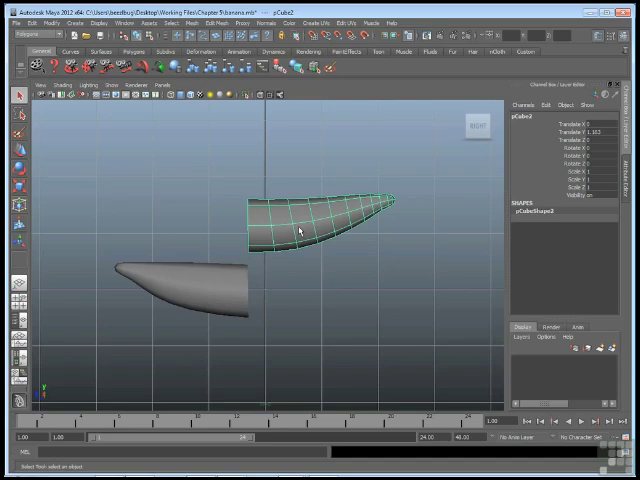
{"action": "mouse_move", "coordinate": [604, 136]}
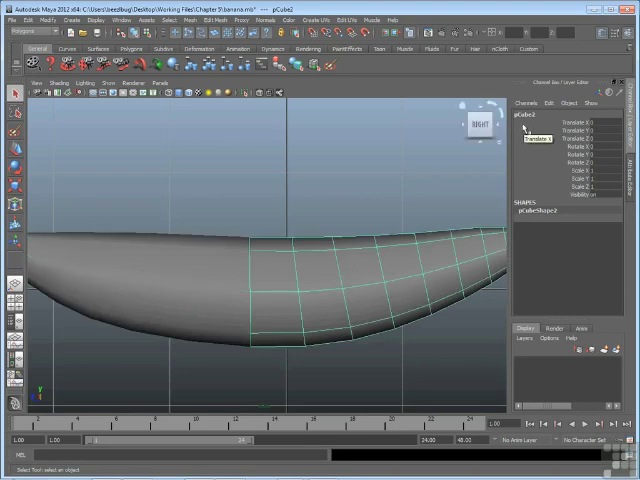
Select the separate banana piece to move it flush against the other half
{"action": "left_click", "coordinate": [300, 264]}
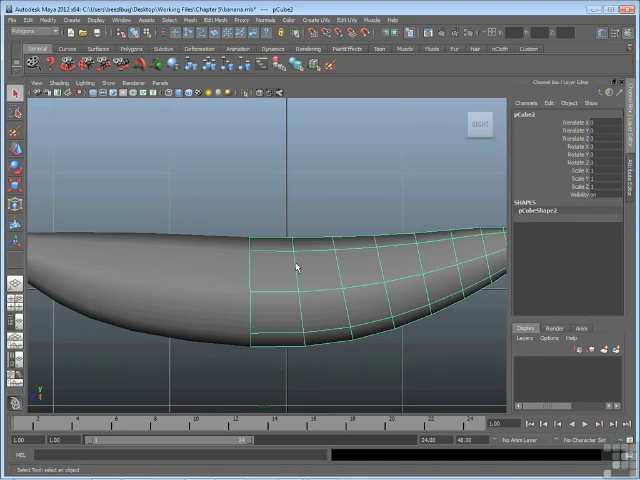
{"action": "mouse_move", "coordinate": [312, 242]}
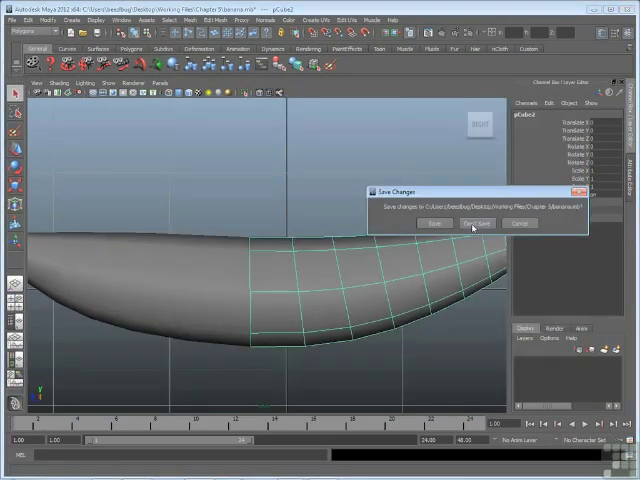
Reopen the single-piece banana scene, choosing Don't Save in the Save Changes dialog
{"action": "left_click", "coordinate": [476, 224]}
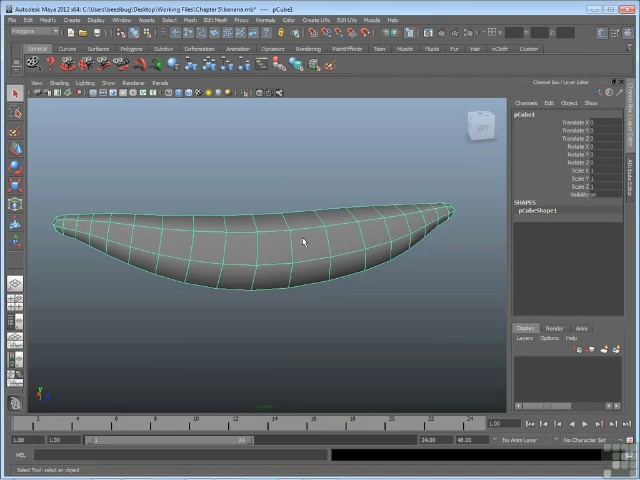
{"action": "mouse_move", "coordinate": [596, 144]}
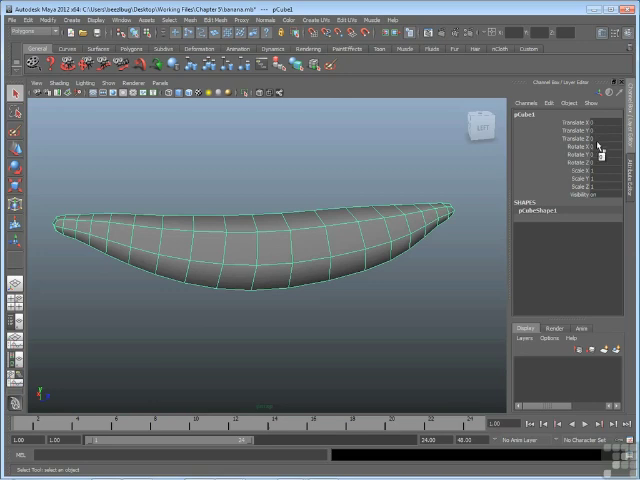
{"action": "mouse_move", "coordinate": [68, 184]}
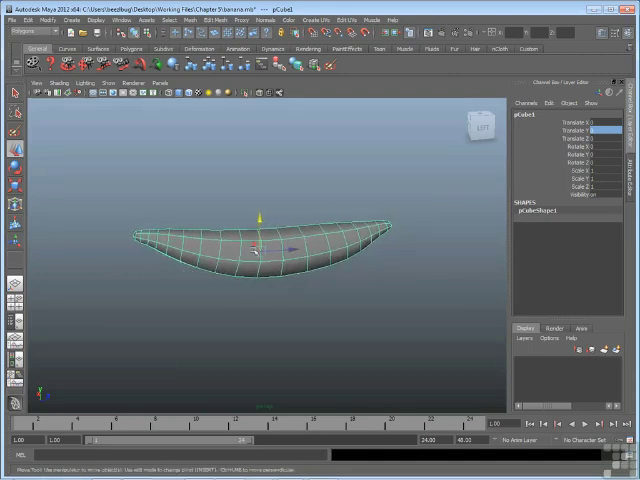
Drag the banana off the grid centre, then rotate it to an angle and scale it up
{"action": "left_click_drag", "start_coordinate": [258, 216], "coordinate": [238, 244]}
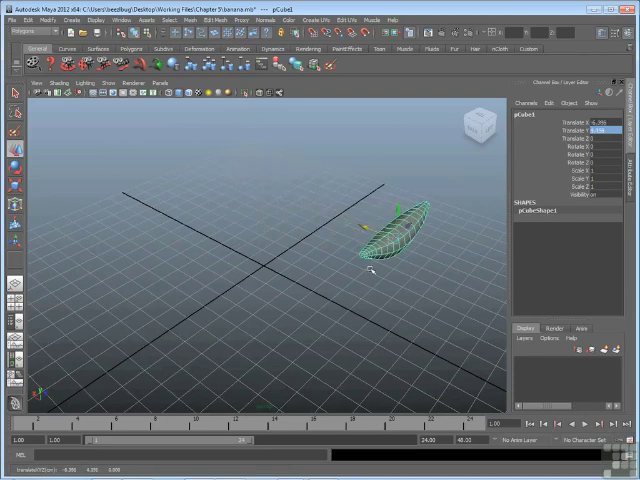
{"action": "key", "text": "e"}
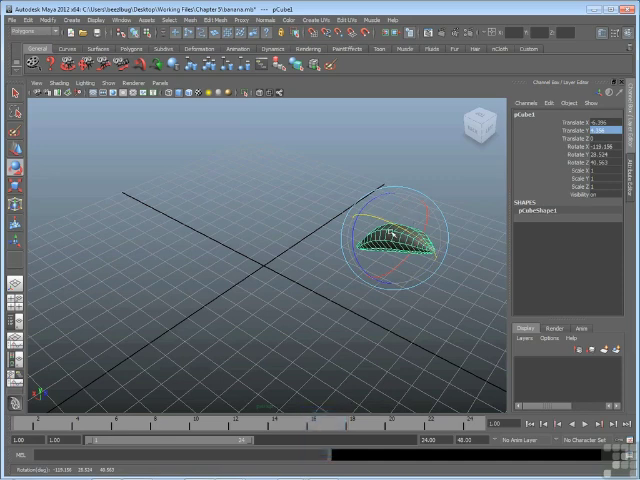
{"action": "key", "text": "r"}
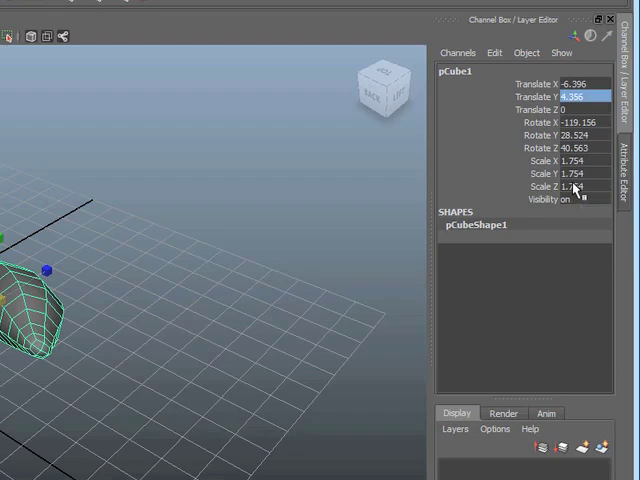
{"action": "mouse_move", "coordinate": [564, 118]}
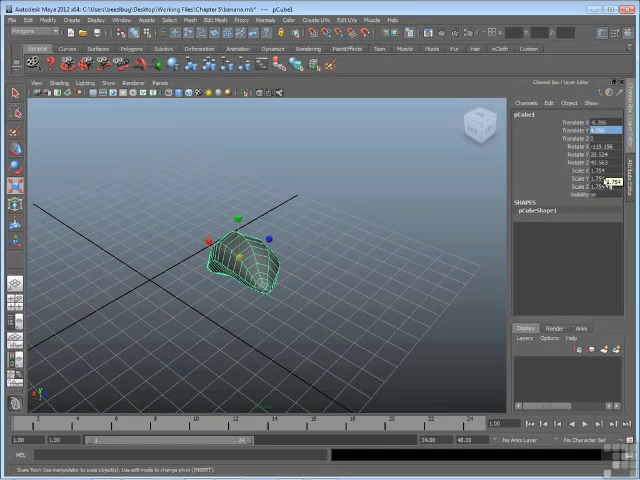
Apply Modify > Freeze Transformations and reselect the banana to confirm default Channel Box values
{"action": "left_click", "coordinate": [36, 20]}
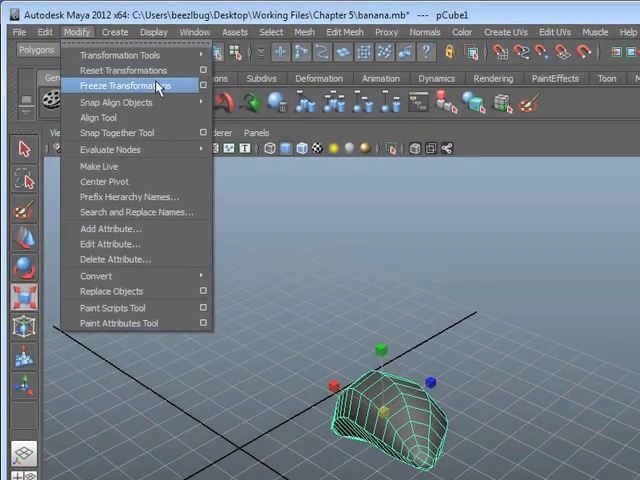
{"action": "mouse_move", "coordinate": [184, 92]}
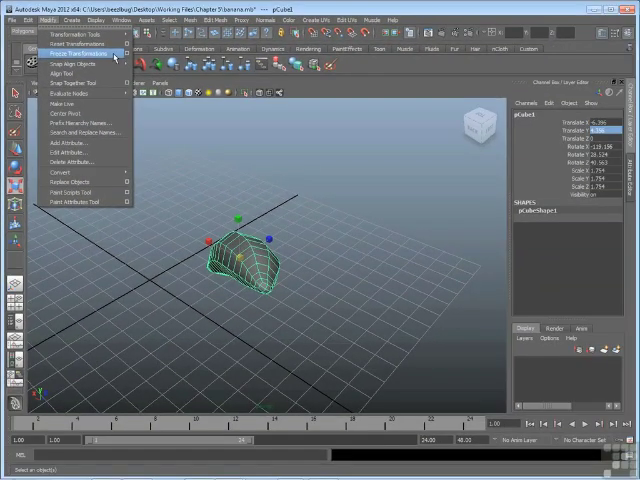
{"action": "left_click", "coordinate": [72, 44]}
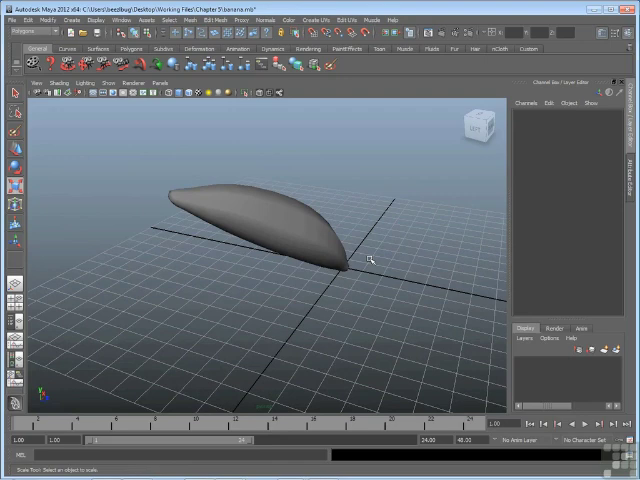
{"action": "left_click", "coordinate": [280, 220]}
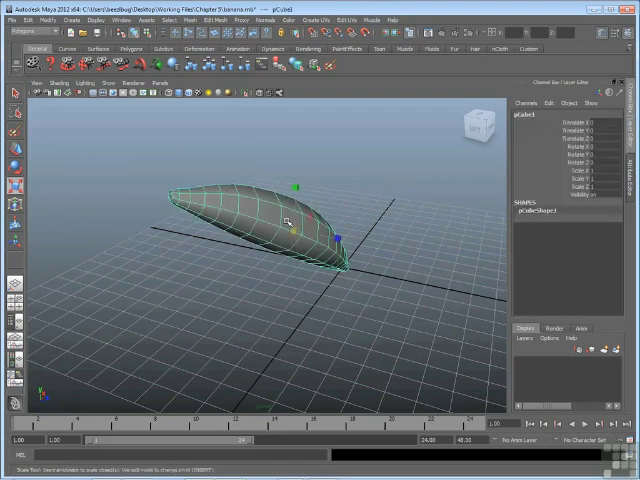
{"action": "left_click_drag", "start_coordinate": [284, 222], "coordinate": [420, 150]}
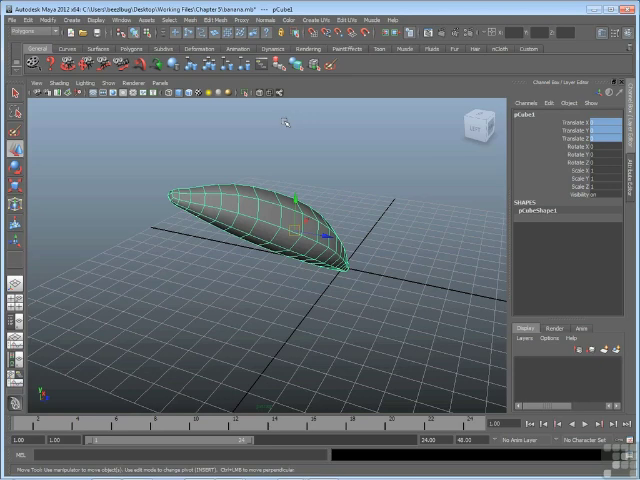
Load the separated banana scene via File > Open Scene
{"action": "left_click", "coordinate": [22, 20]}
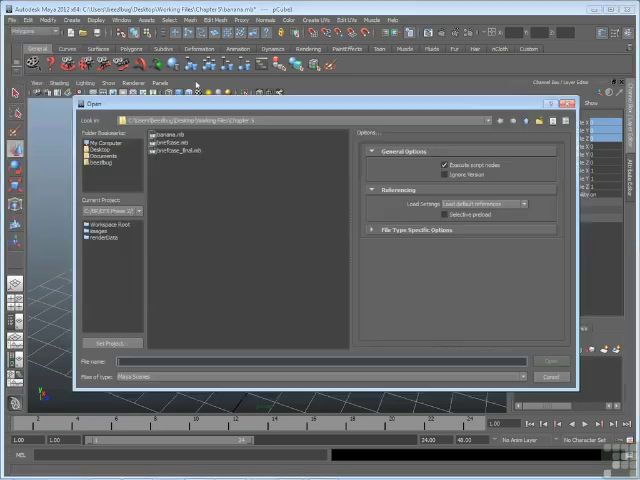
{"action": "left_click", "coordinate": [170, 134]}
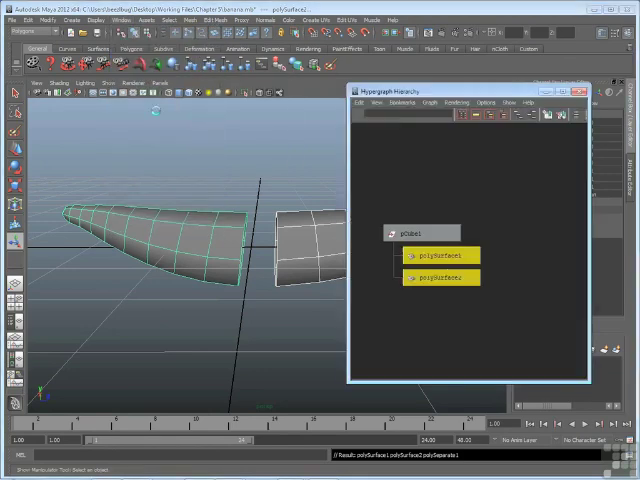
Select both polySurface banana halves together in the Hypergraph hierarchy
{"action": "left_click", "coordinate": [440, 256]}
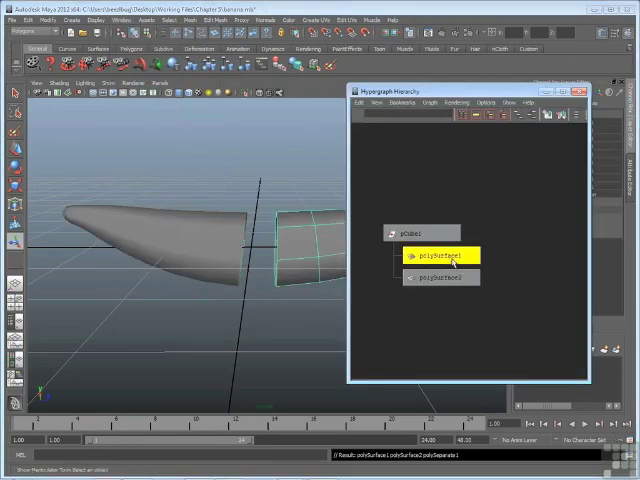
{"action": "left_click", "coordinate": [410, 232]}
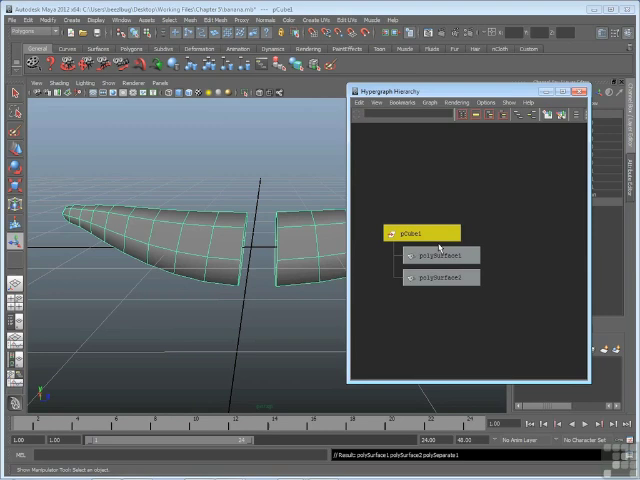
{"action": "mouse_move", "coordinate": [30, 22]}
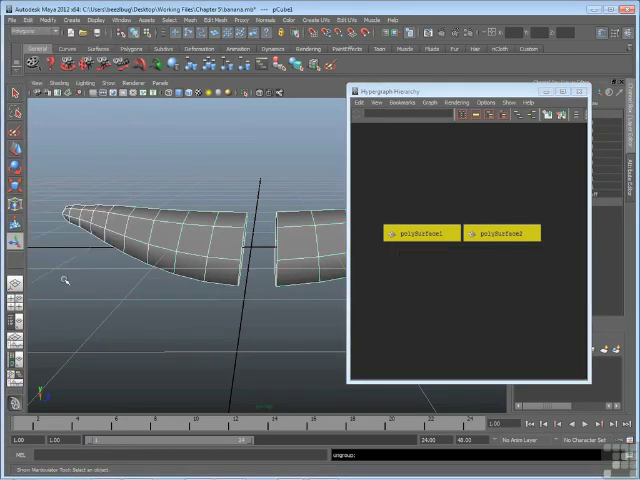
{"action": "left_click", "coordinate": [502, 232]}
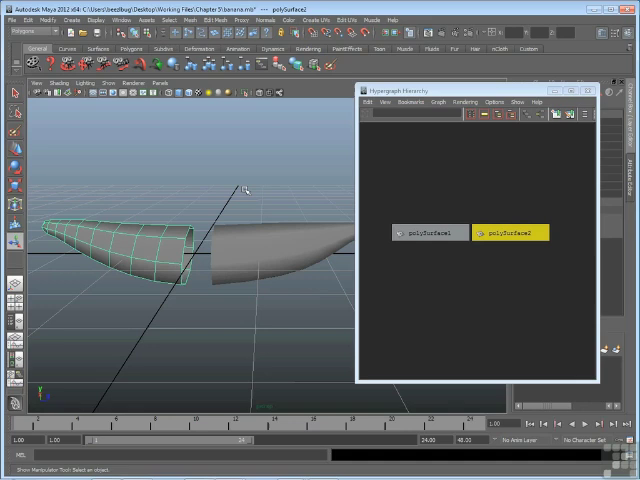
{"action": "mouse_move", "coordinate": [258, 188]}
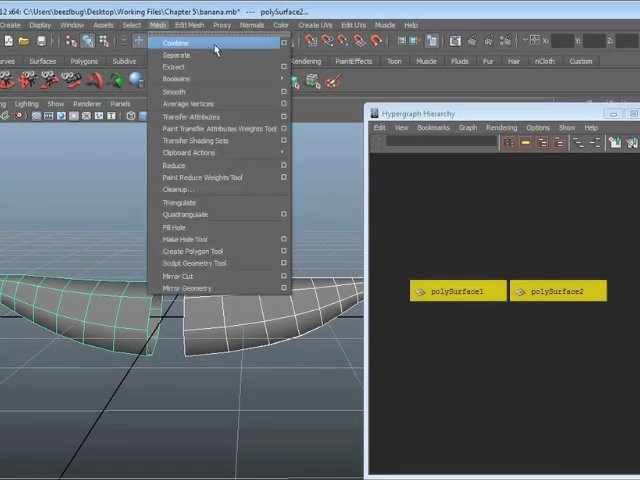
Combine both halves with Mesh > Combine and leave the new combined node selected after checking the leftovers
{"action": "left_click", "coordinate": [176, 42]}
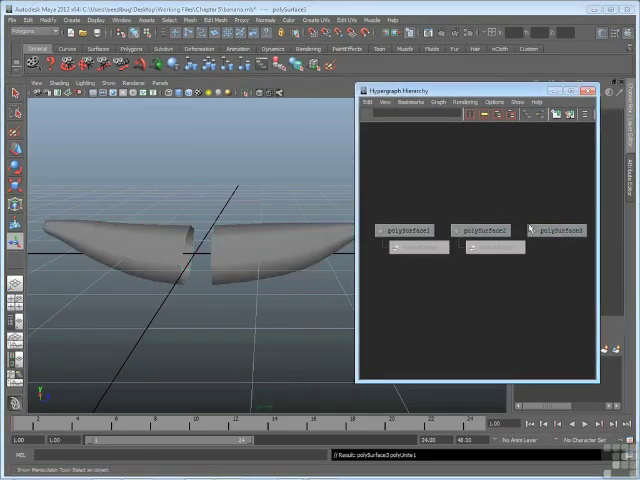
{"action": "left_click", "coordinate": [558, 230]}
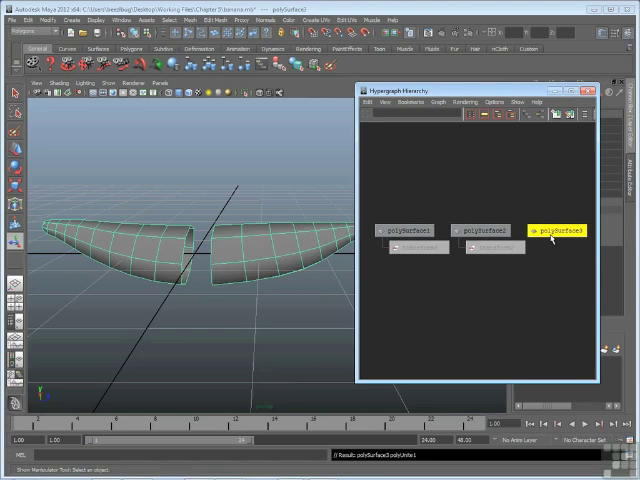
{"action": "left_click", "coordinate": [404, 230]}
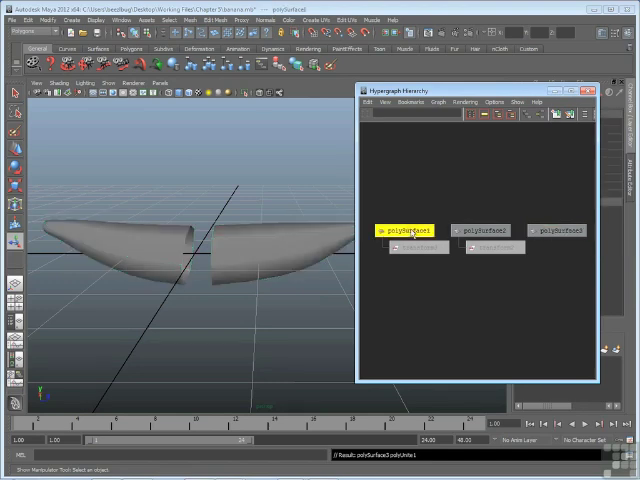
{"action": "left_click", "coordinate": [480, 230]}
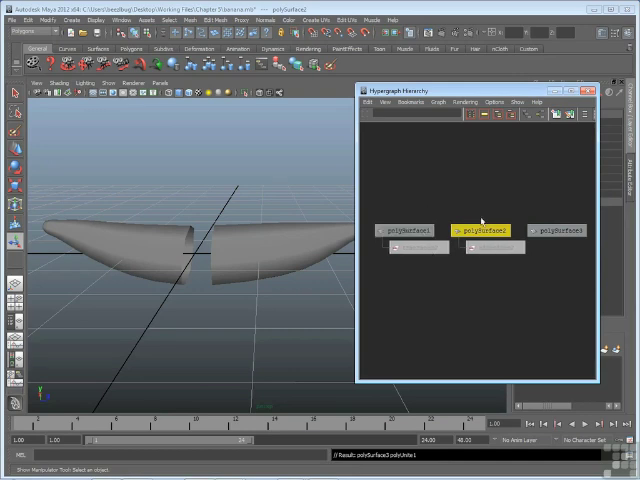
{"action": "left_click", "coordinate": [556, 230]}
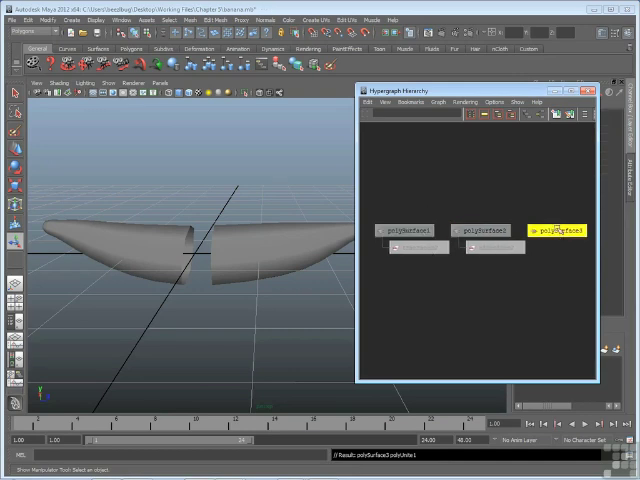
{"action": "left_click", "coordinate": [556, 230]}
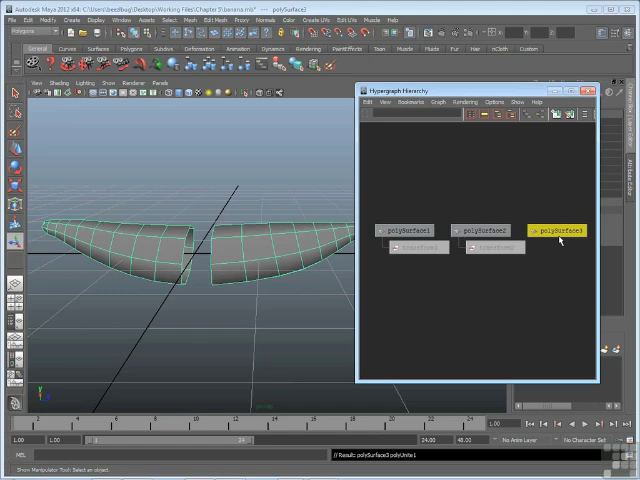
{"action": "mouse_move", "coordinate": [438, 208]}
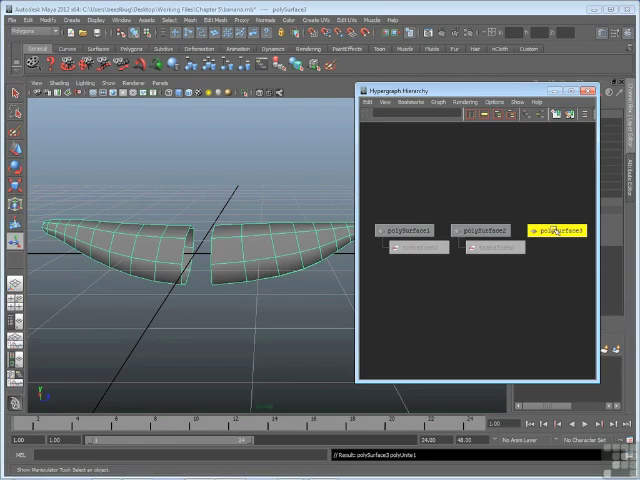
{"action": "mouse_move", "coordinate": [402, 212]}
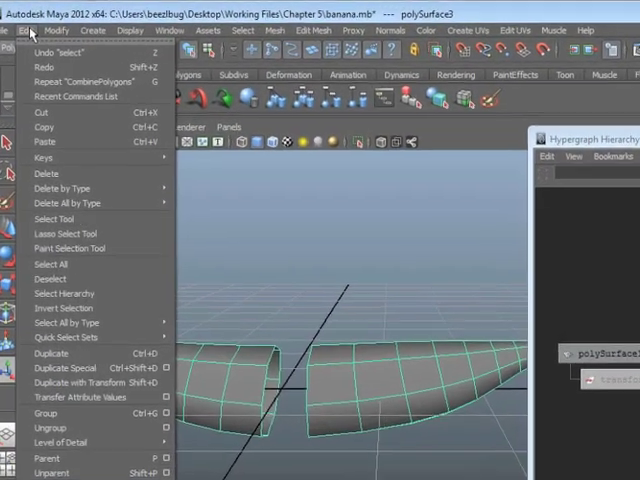
{"action": "mouse_move", "coordinate": [64, 196]}
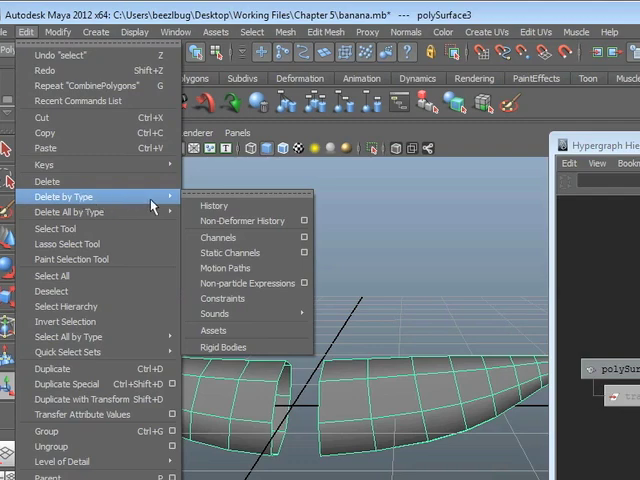
{"action": "mouse_move", "coordinate": [216, 204]}
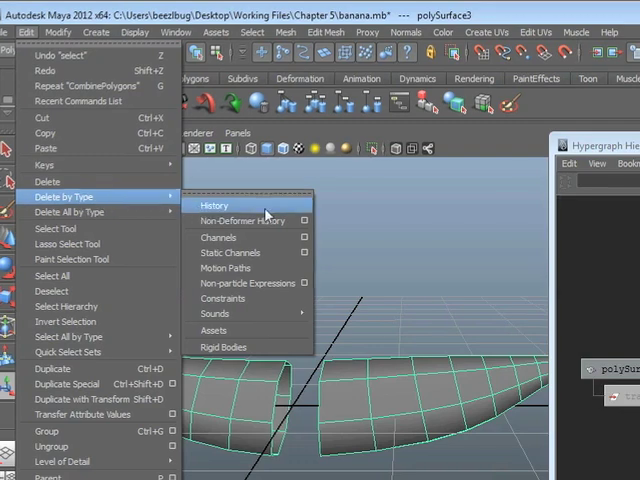
Delete the combined banana's construction history so only its single surface node remains
{"action": "left_click", "coordinate": [216, 204]}
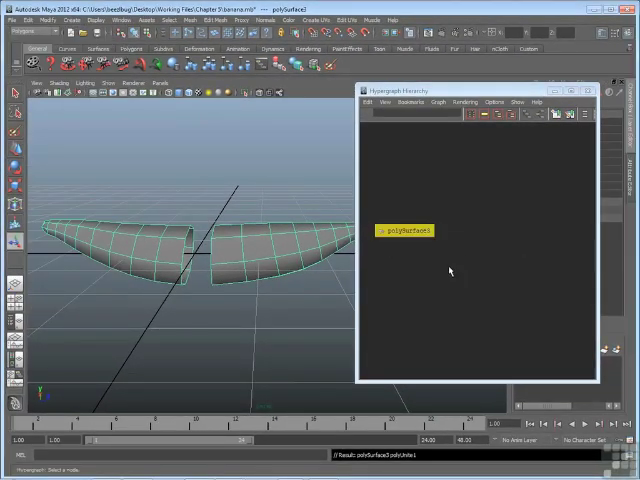
{"action": "mouse_move", "coordinate": [442, 256]}
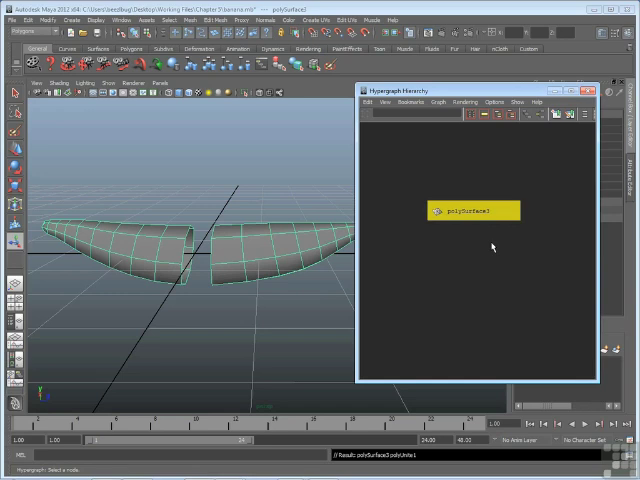
{"action": "mouse_move", "coordinate": [586, 138]}
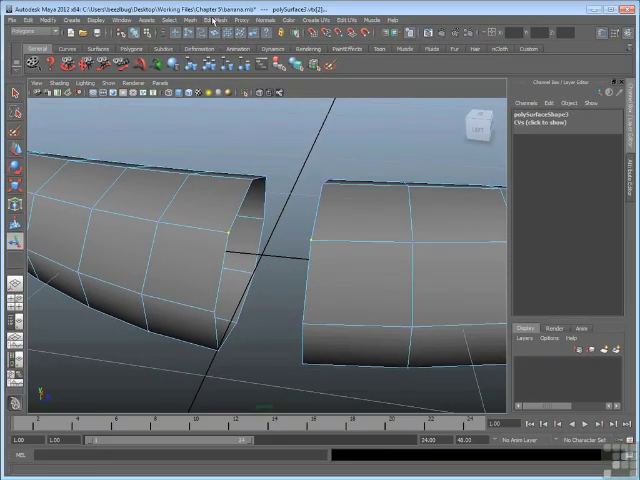
Merge the first selected vertex pair across the gap with Edit Mesh > Merge Vertices
{"action": "left_click", "coordinate": [204, 20]}
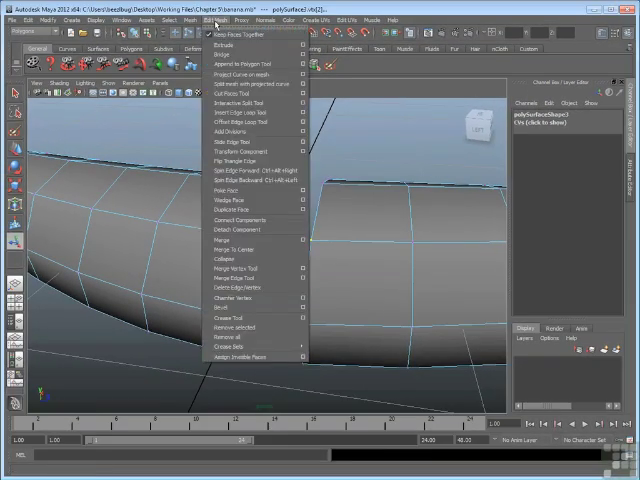
{"action": "mouse_move", "coordinate": [250, 240]}
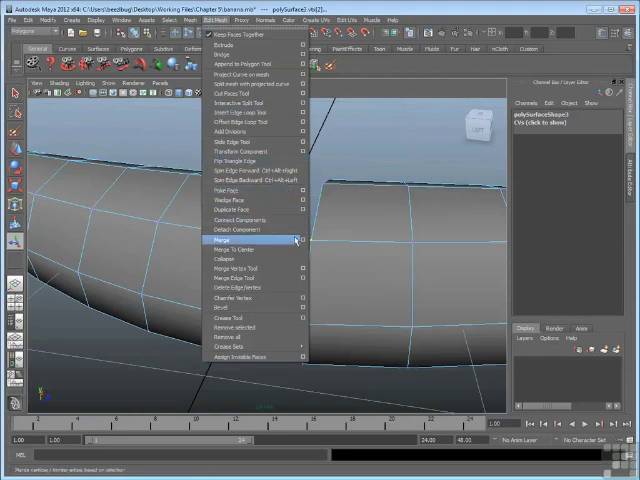
{"action": "mouse_move", "coordinate": [300, 240]}
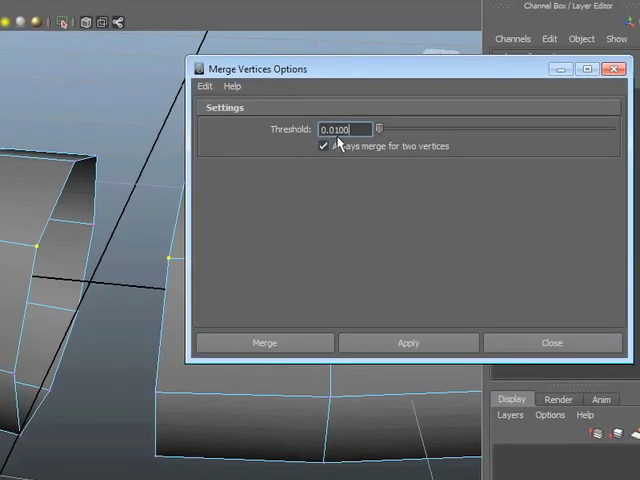
{"action": "mouse_move", "coordinate": [292, 168]}
{"action": "type", "text": "10.0000"}
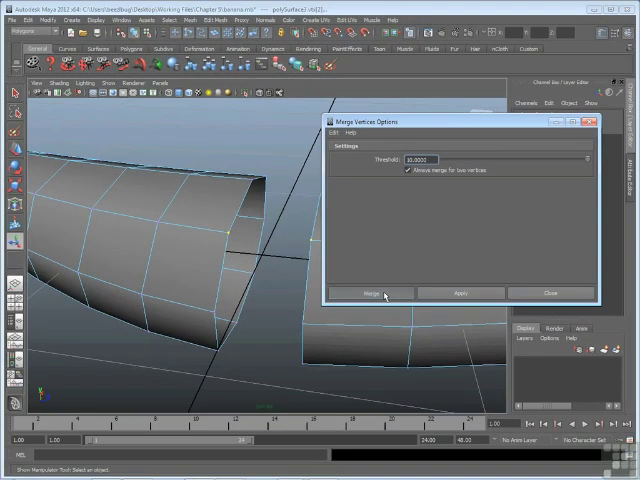
{"action": "left_click", "coordinate": [370, 292]}
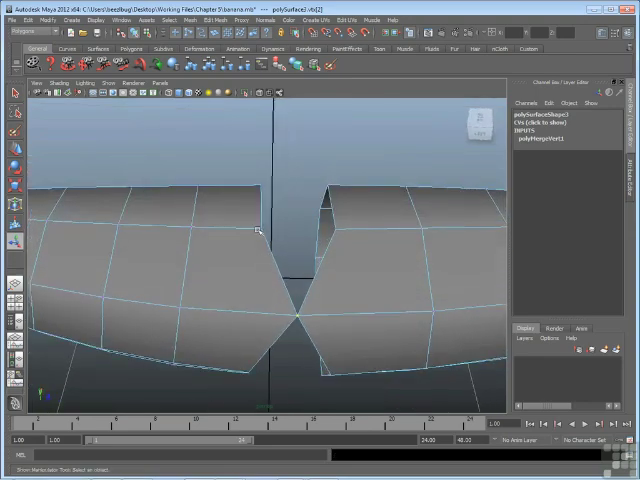
{"action": "mouse_move", "coordinate": [348, 216]}
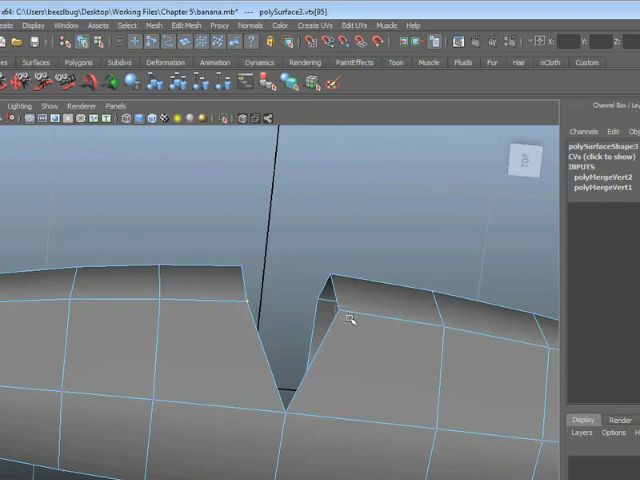
Merge each remaining vertex pair along the seam until the banana is one continuous mesh
{"action": "left_click", "coordinate": [180, 24]}
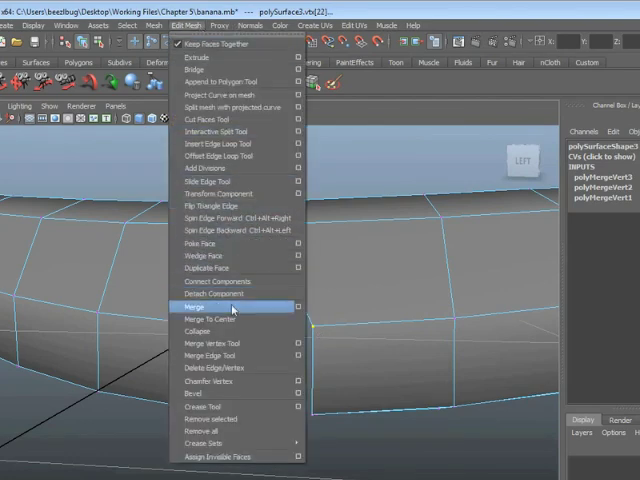
{"action": "left_click", "coordinate": [196, 306]}
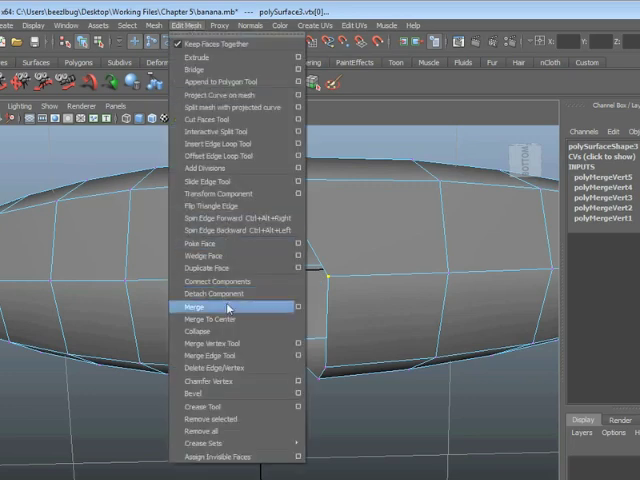
{"action": "left_click", "coordinate": [196, 306]}
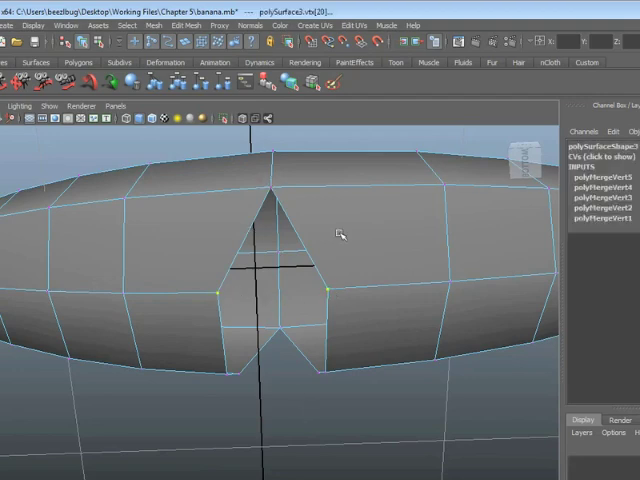
{"action": "left_click", "coordinate": [182, 24]}
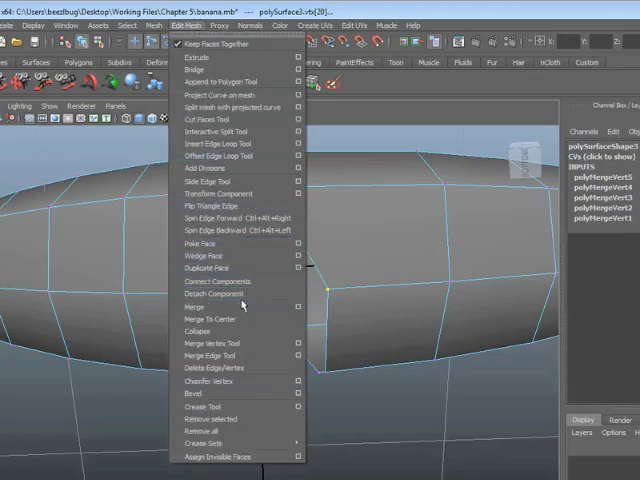
{"action": "left_click", "coordinate": [194, 306]}
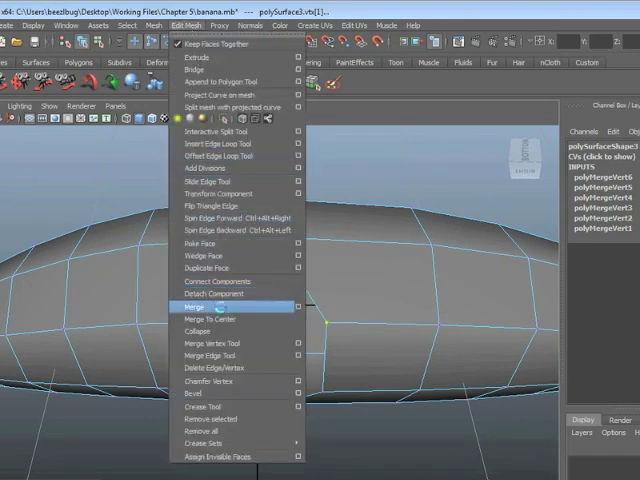
{"action": "left_click", "coordinate": [196, 306]}
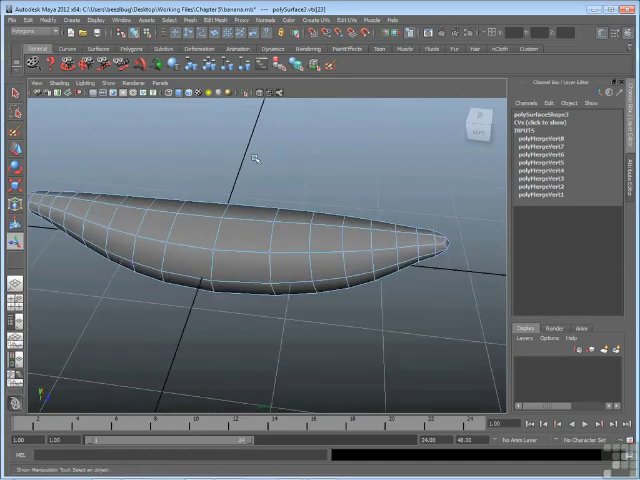
{"action": "mouse_move", "coordinate": [210, 276]}
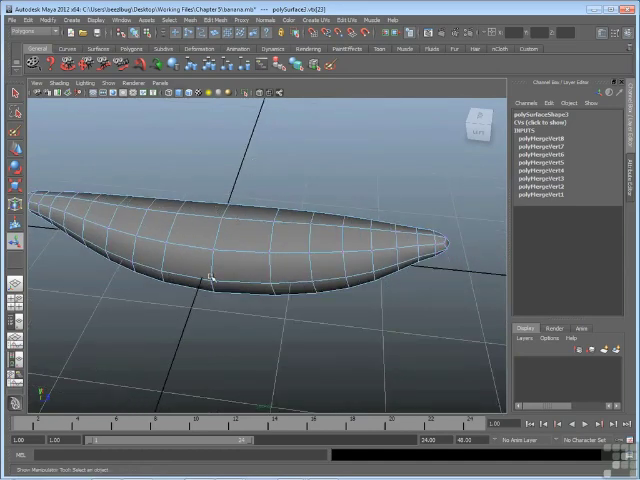